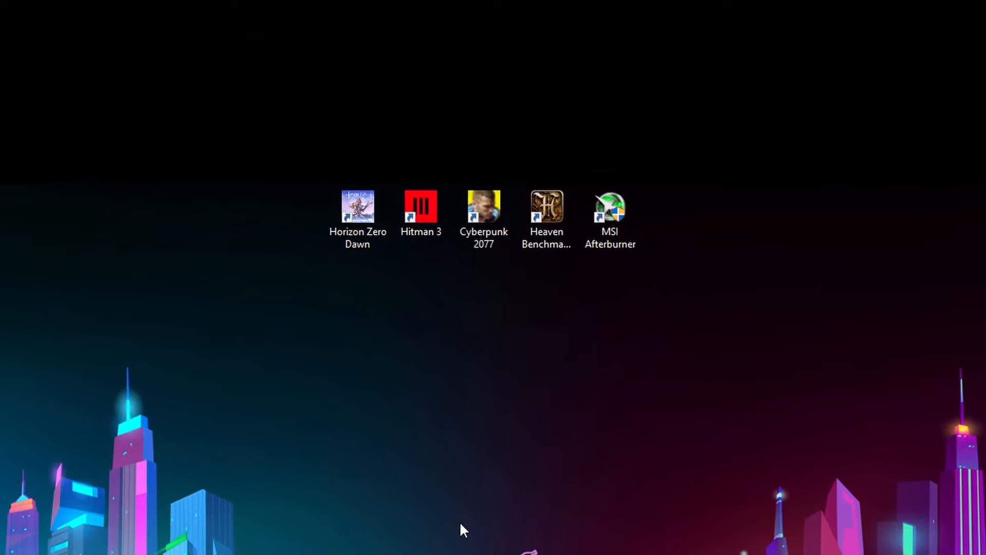
Launch MSI Afterburner from its desktop shortcut and approve the User Account Control prompt
double_click(609, 205)
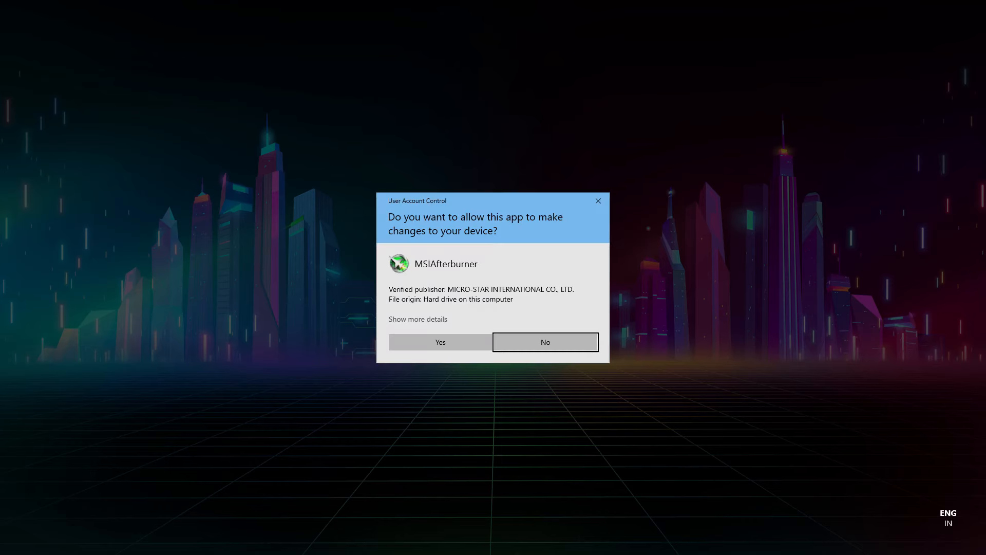
left_click(440, 341)
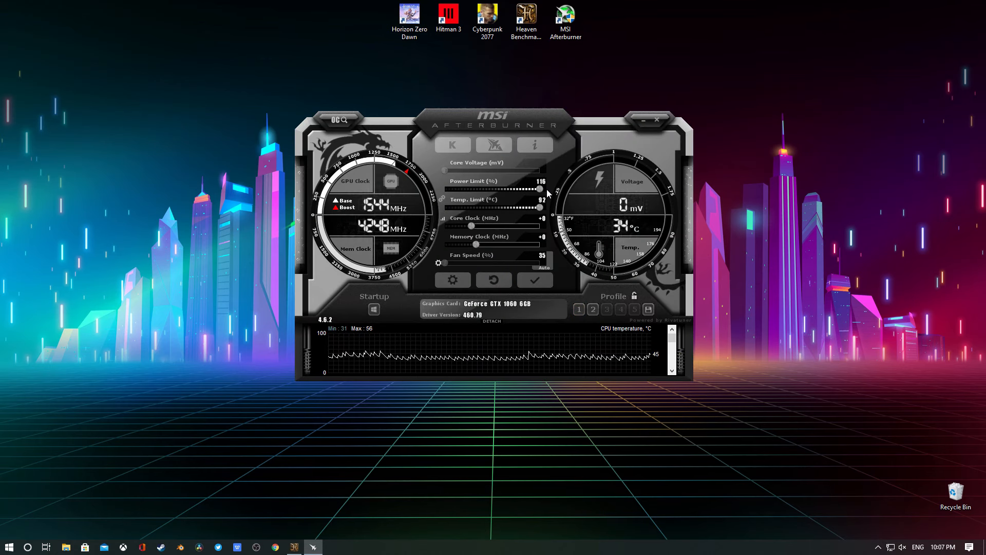
mouse_move(541, 200)
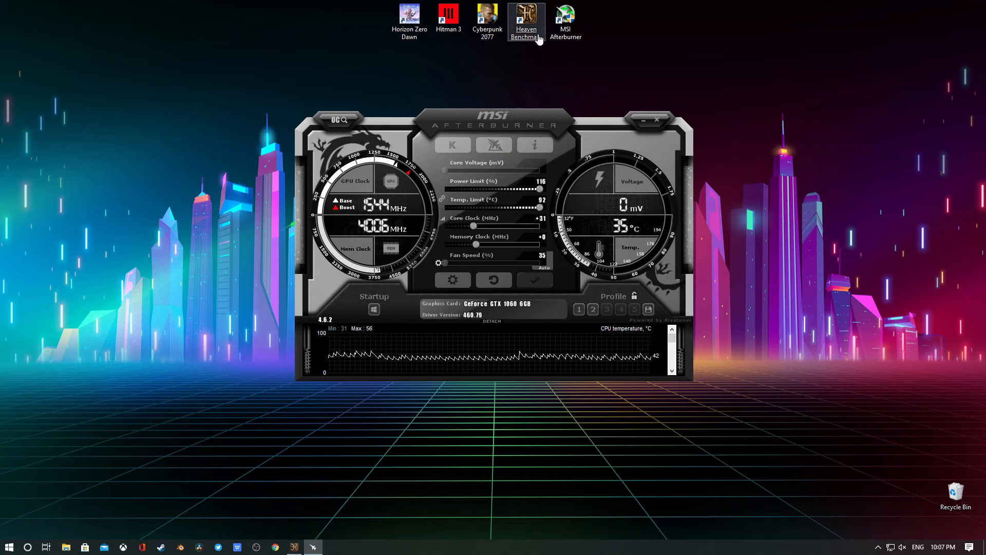
Launch Heaven Benchmark and run it at Ultra quality, Extreme tessellation, 1920x1080
double_click(526, 22)
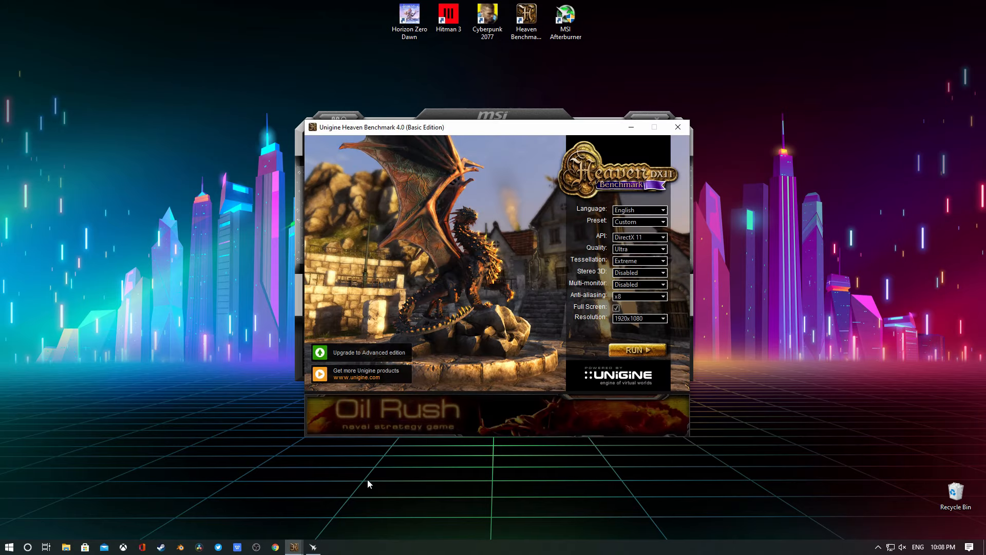
mouse_move(637, 353)
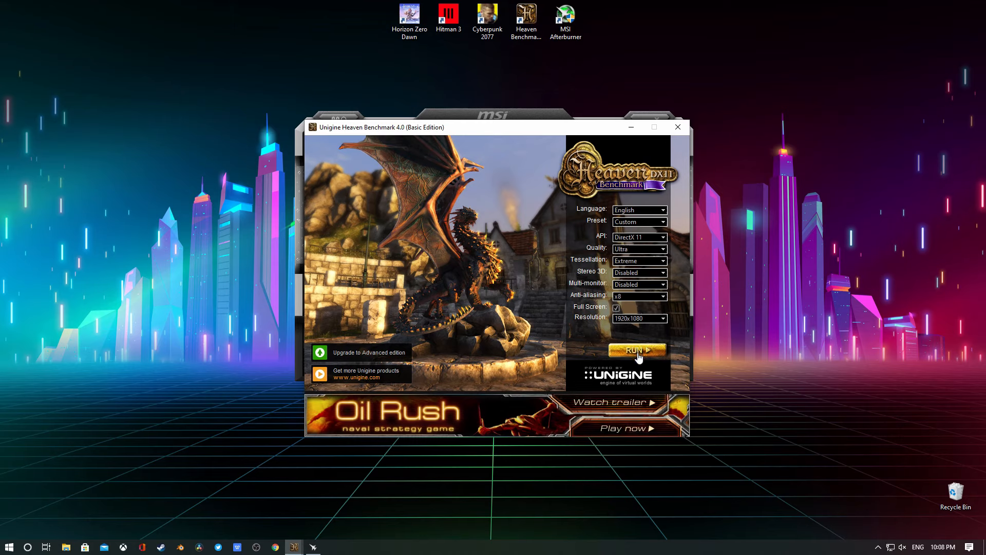
left_click(637, 350)
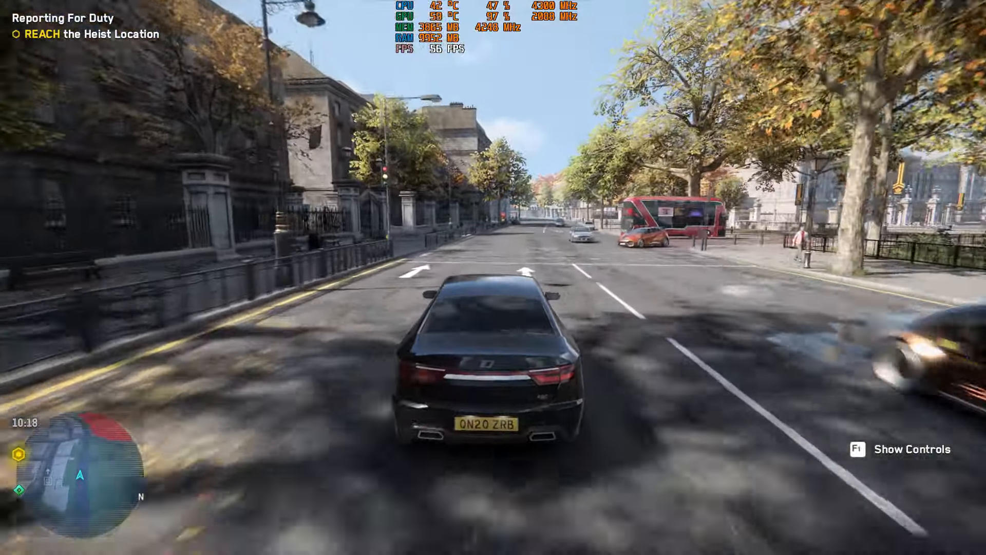
Drive the car through the Watch Dogs: Legion streets while the overlay shows GPU stats
key("w")
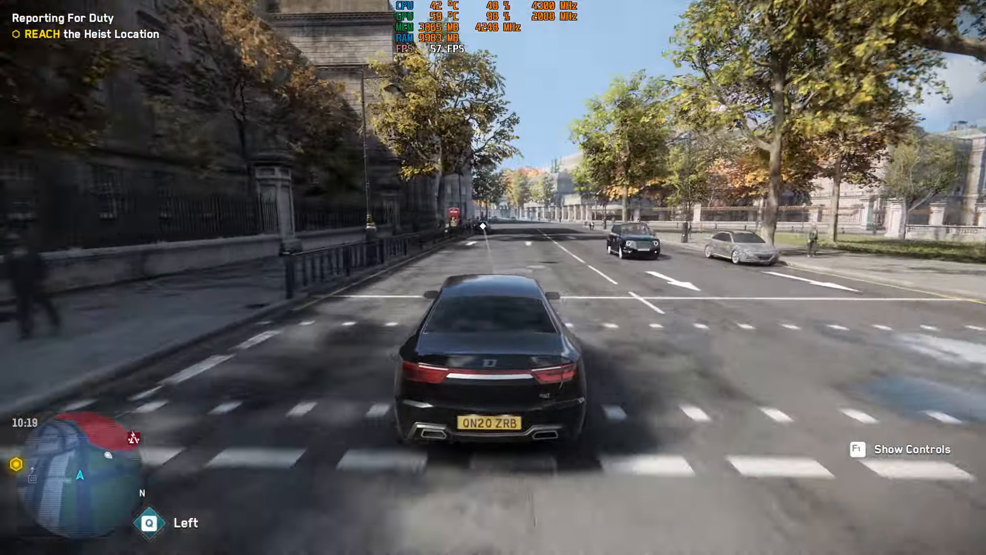